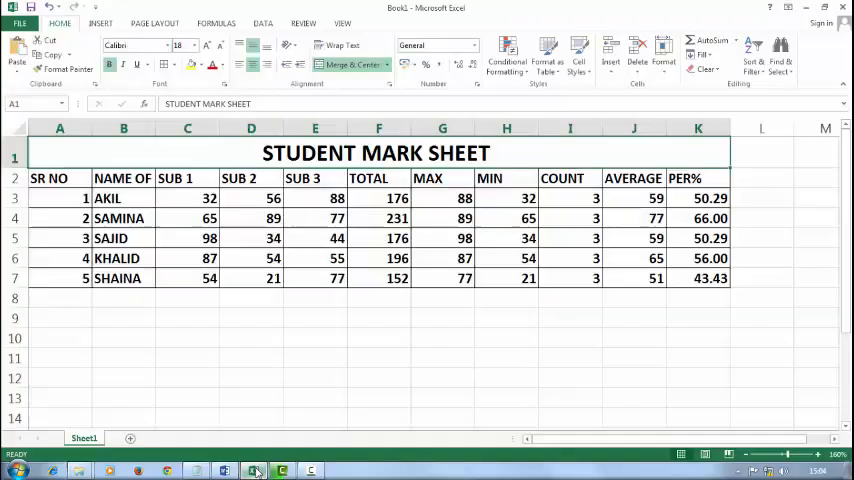
Add the headings RESULT in L2 and GRADE in M2 beside the PER% column.
left_click(378, 318)
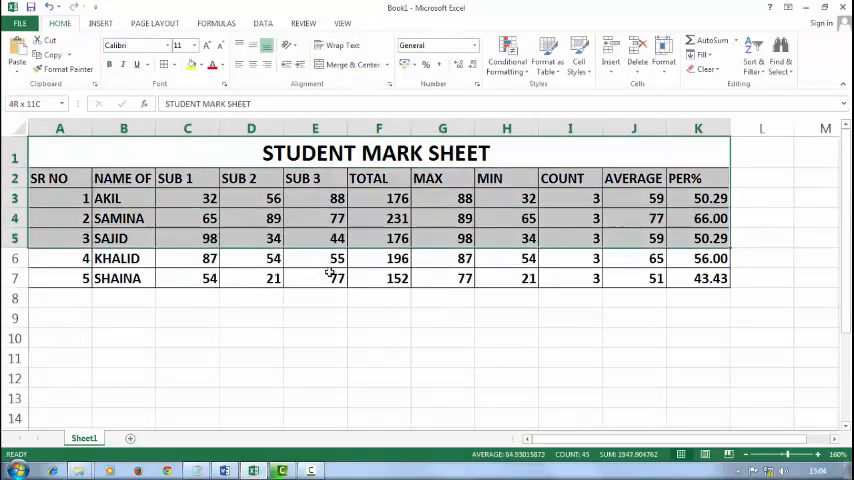
left_click(762, 176)
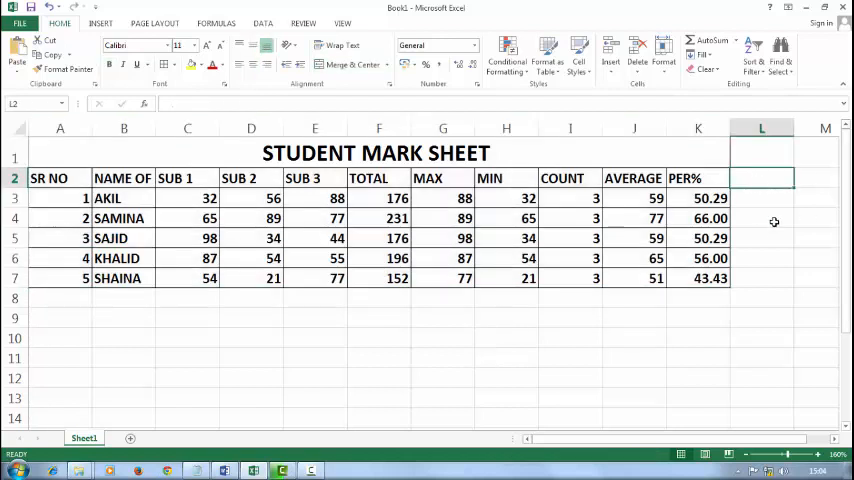
type("RESULT")
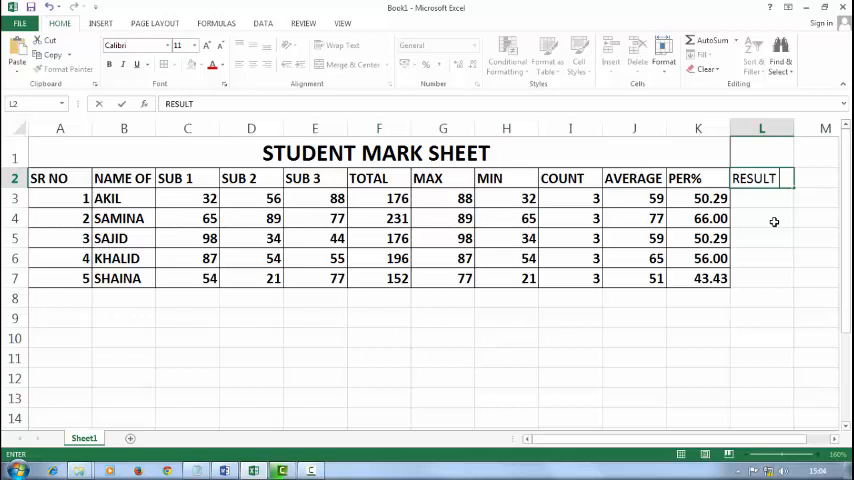
type("GRADE")
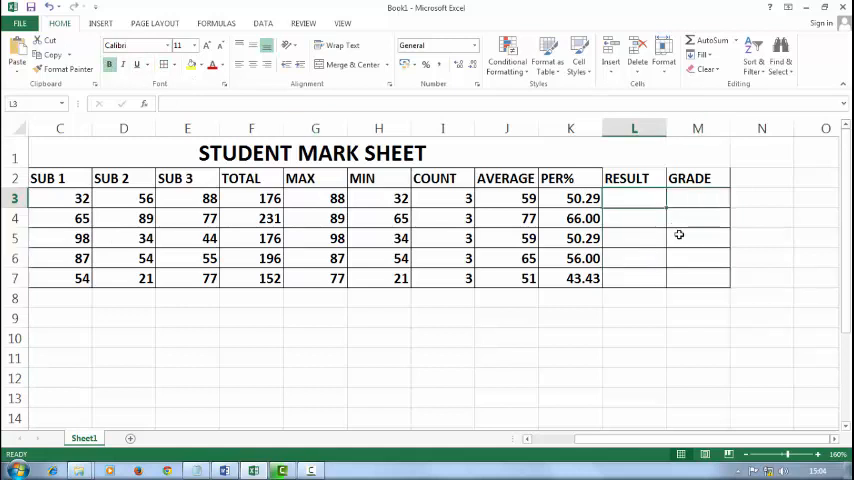
Start L3's formula with the test OR(C3<35,D3<35,E3<35) for any failing subject mark.
type("=")
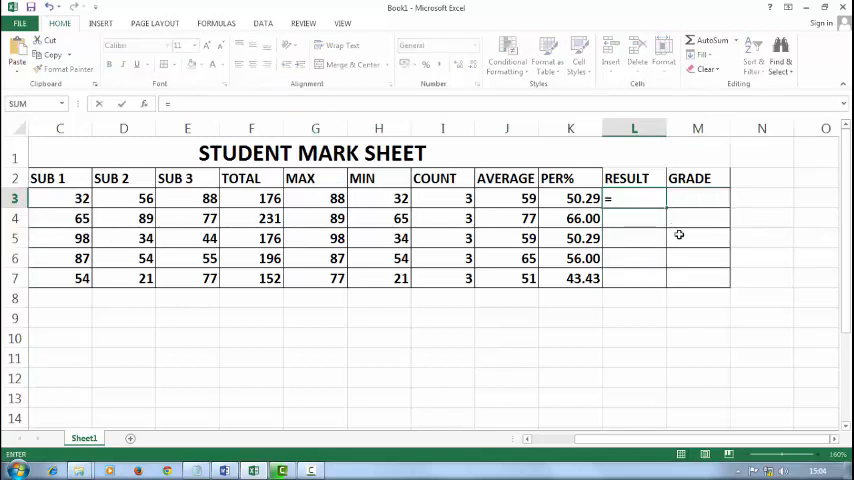
type("IF(")
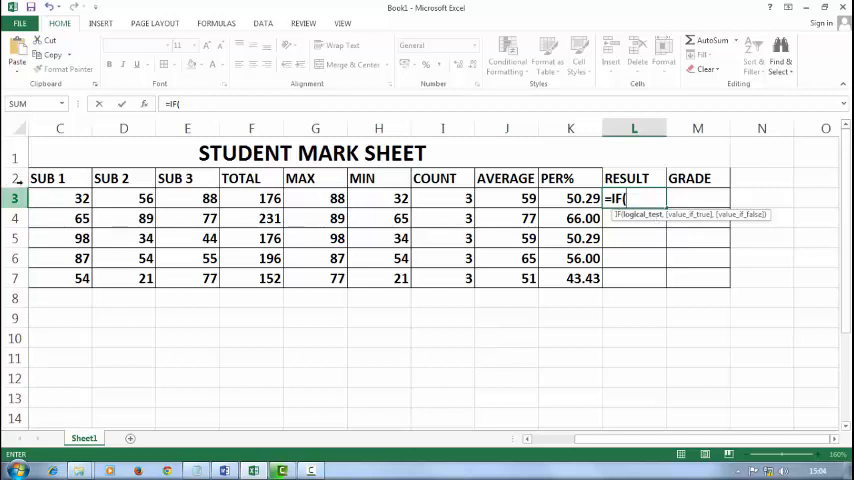
mouse_move(130, 204)
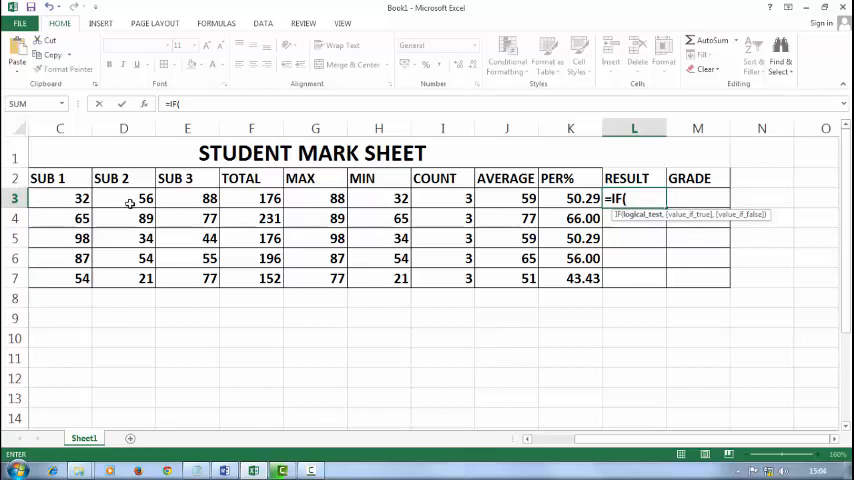
type("OR(")
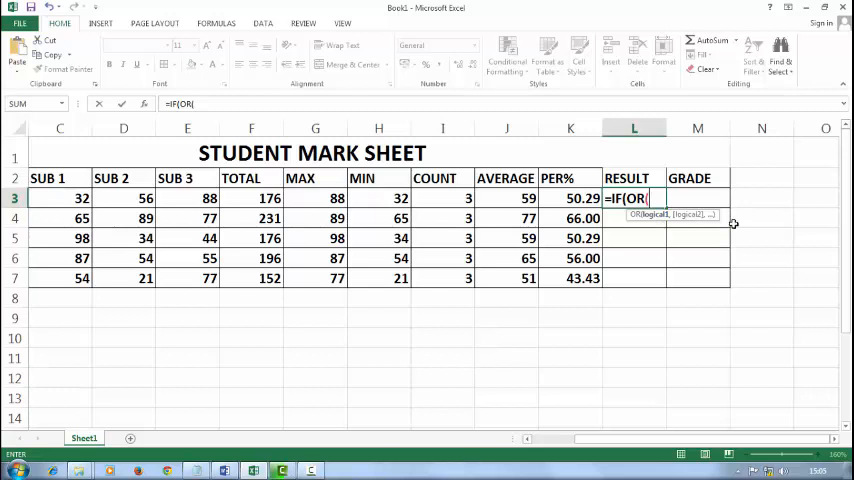
scroll("right", 3)
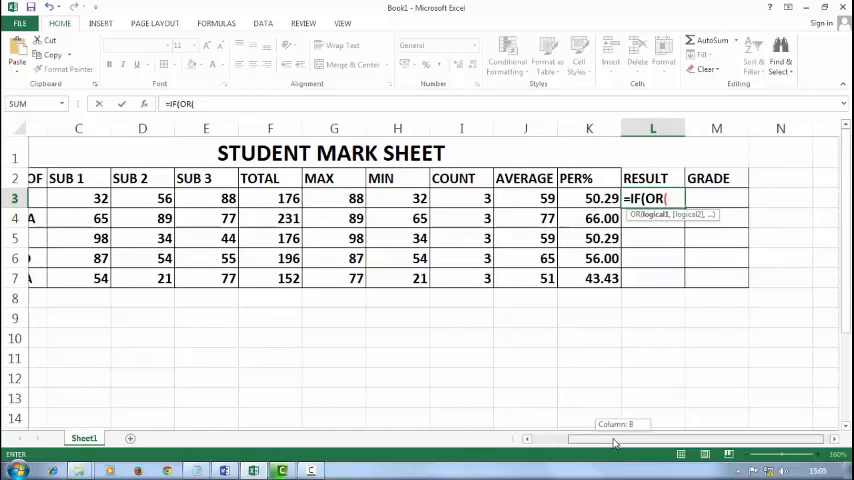
left_click(58, 198)
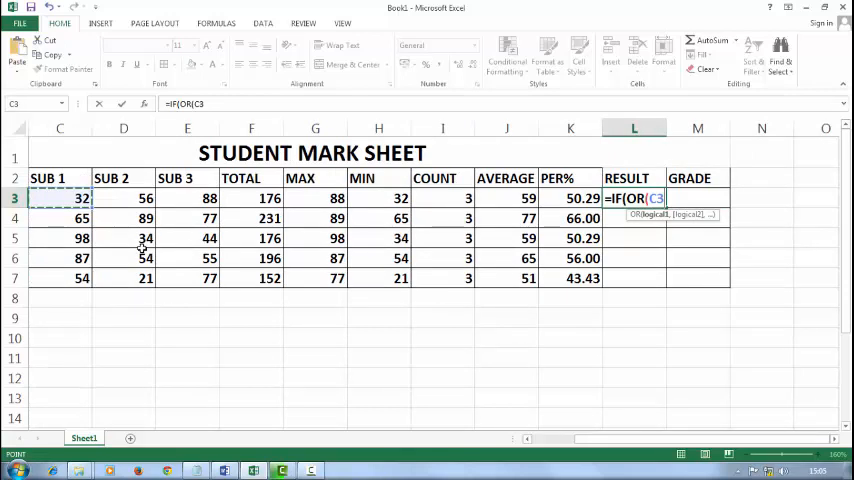
type("<35,")
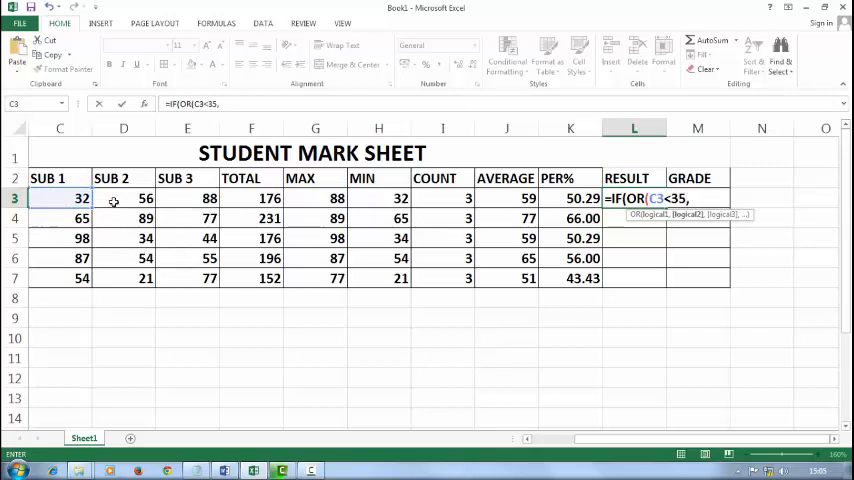
left_click(124, 198)
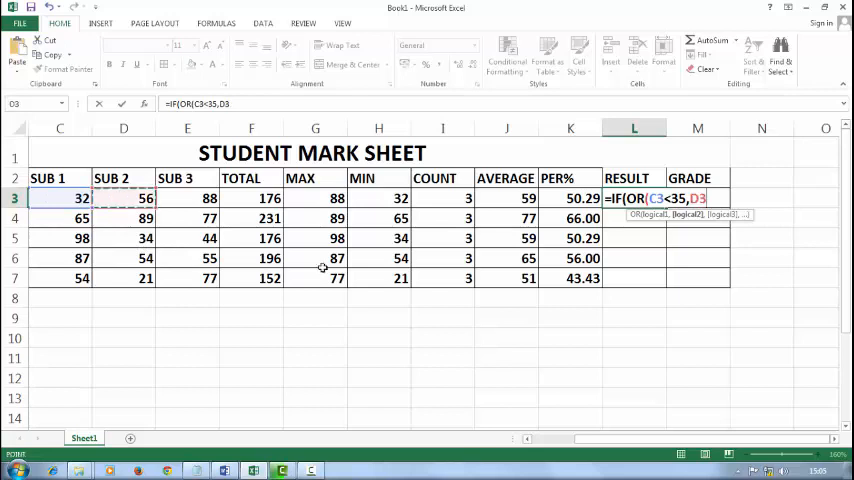
type("<35")
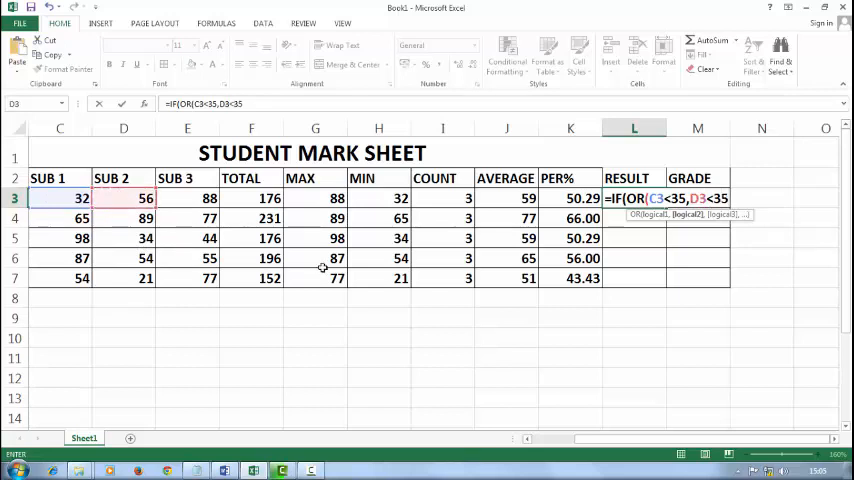
type(",E3<")
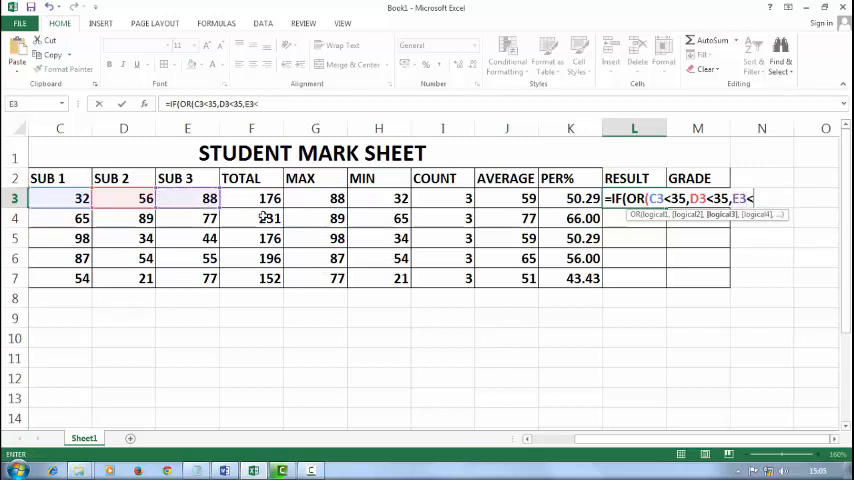
type("35")
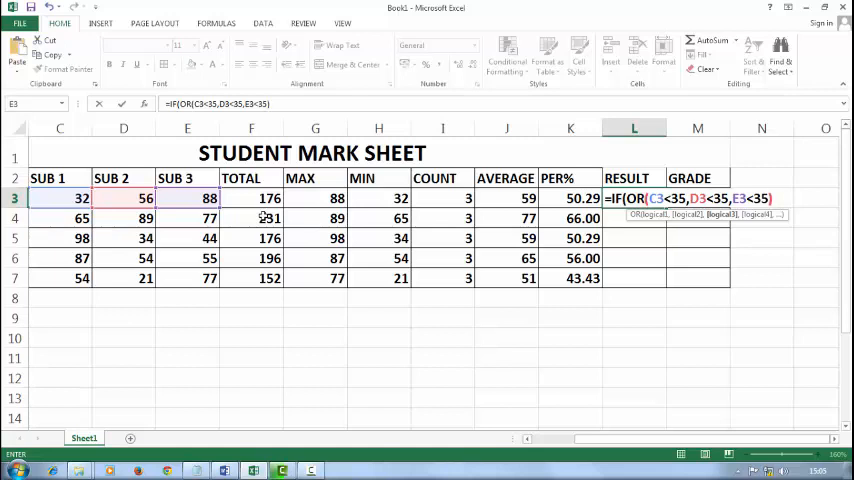
type(")")
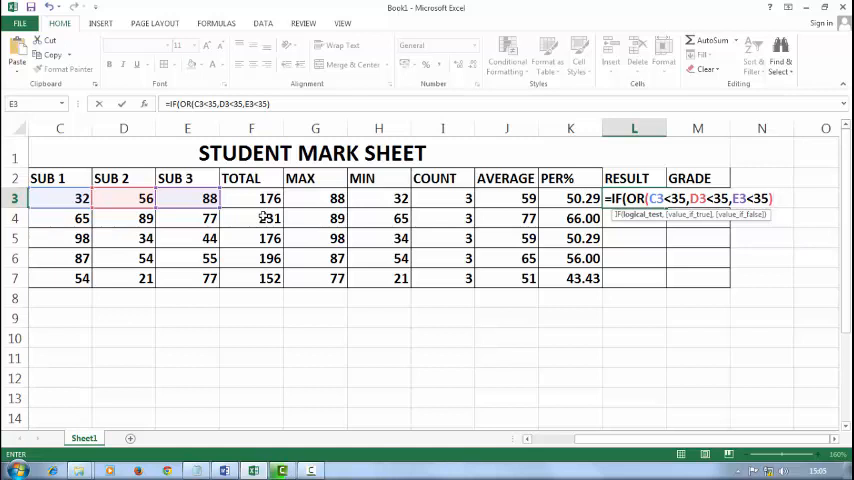
Complete the IF to return "FAIL" when the test is true, otherwise "PASS".
type(",\"")
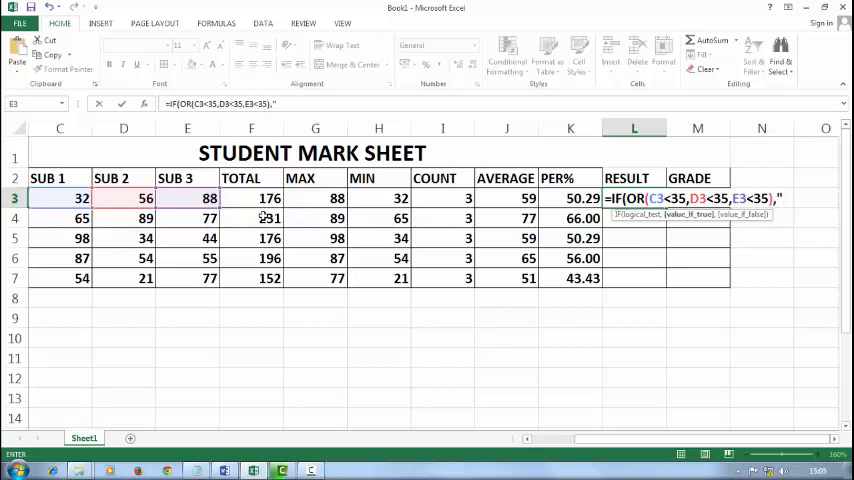
type("FAIL\"")
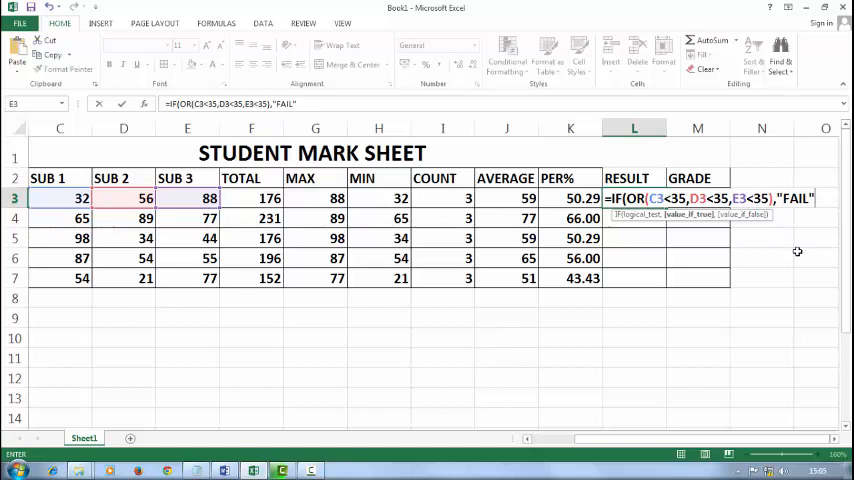
type(",\"PA")
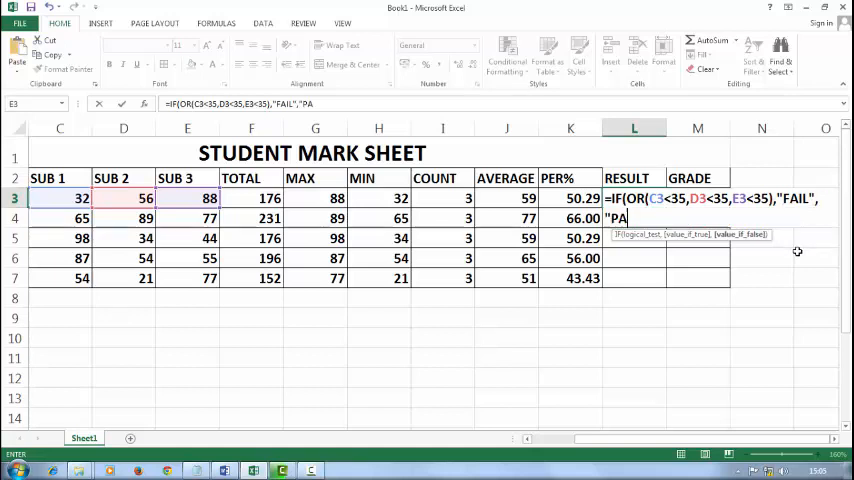
type("SS")
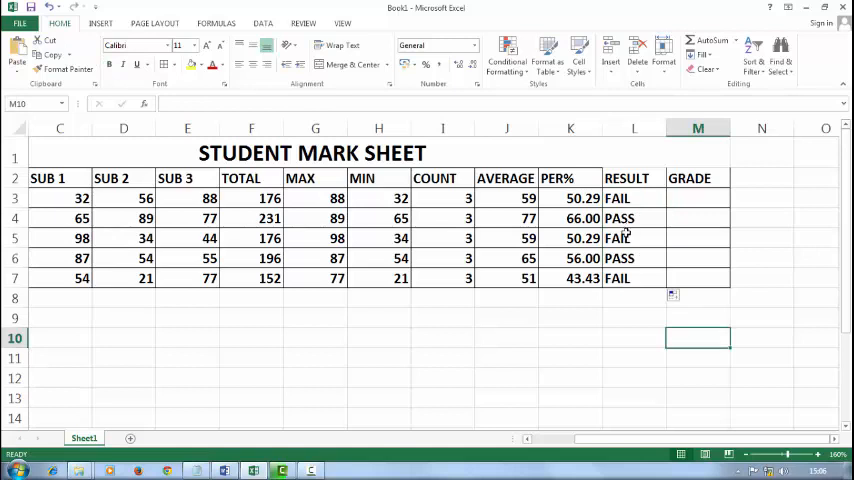
Begin M3's grade formula with IF(K3>=60,"A" referencing the first student's percentage.
left_click(634, 198)
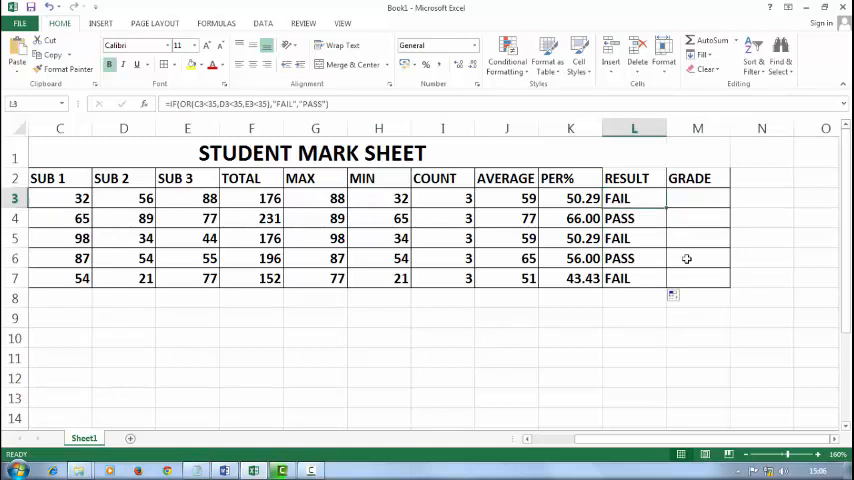
left_click(696, 198)
type("=")
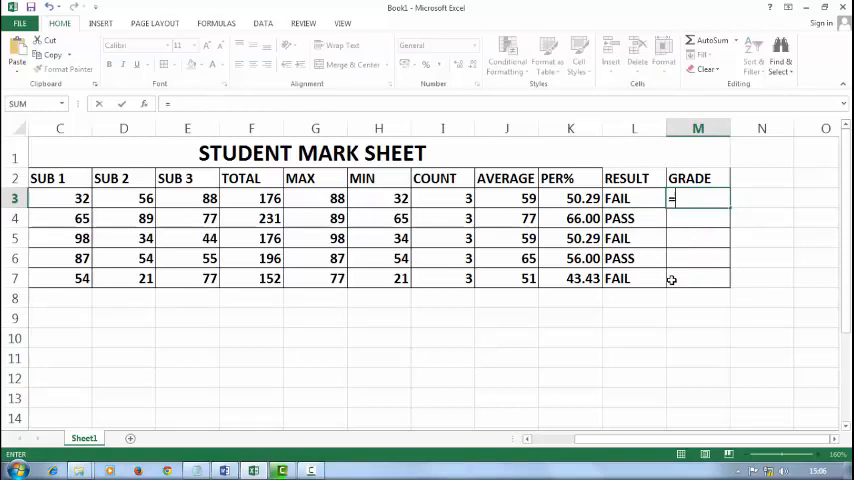
type("IF(")
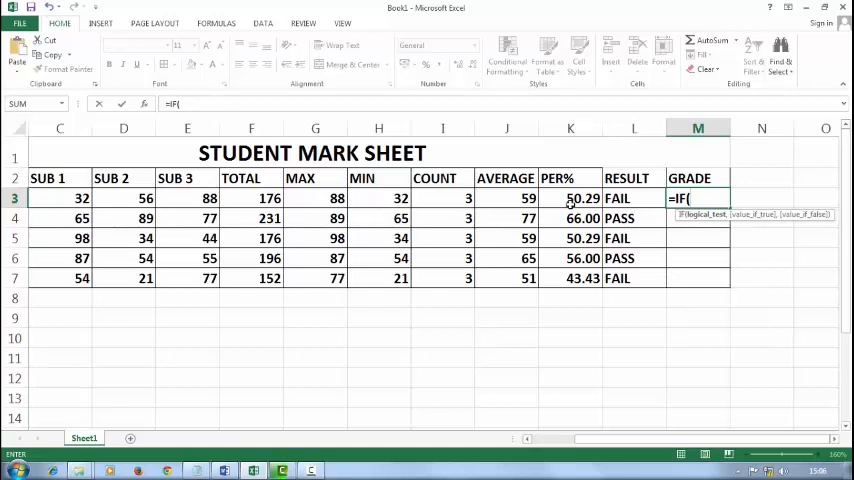
left_click(570, 198)
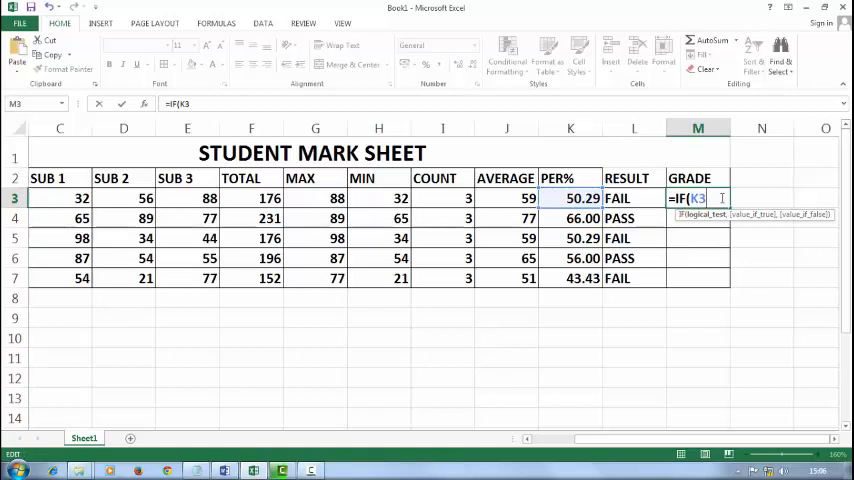
type(">=")
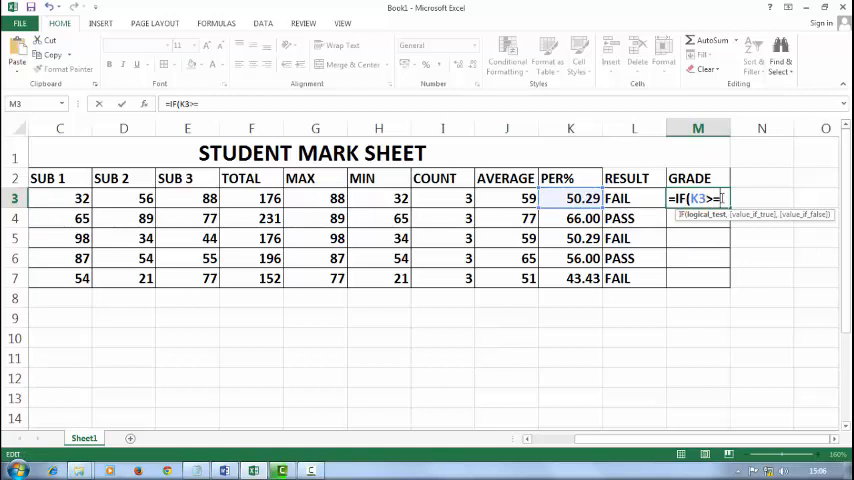
type("60")
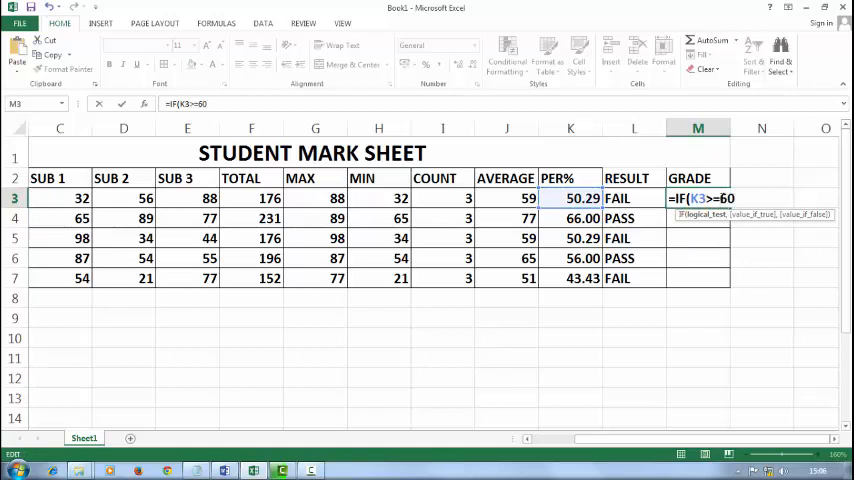
type(",\"")
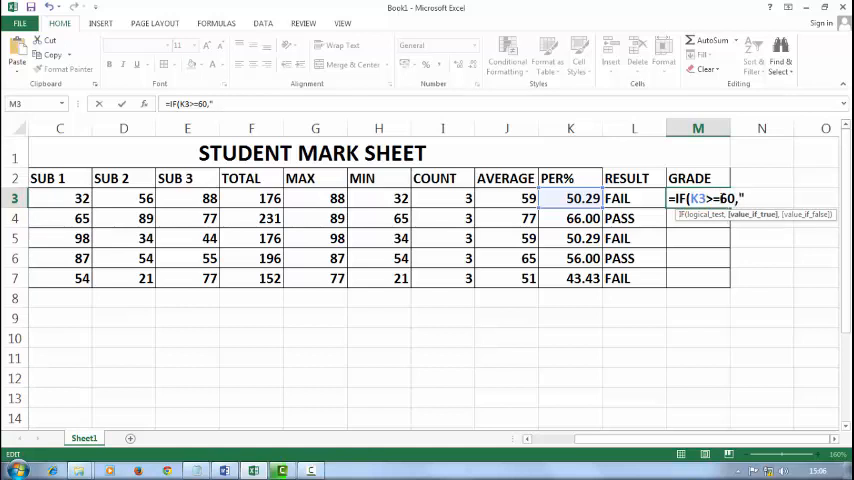
type("A\",")
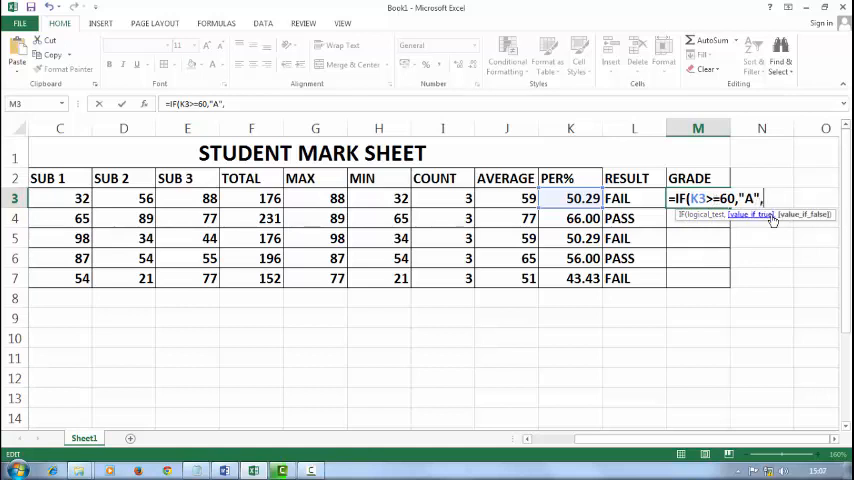
Nest further IFs giving B at >=45, C at >=35, otherwise D.
type("IF(K3")
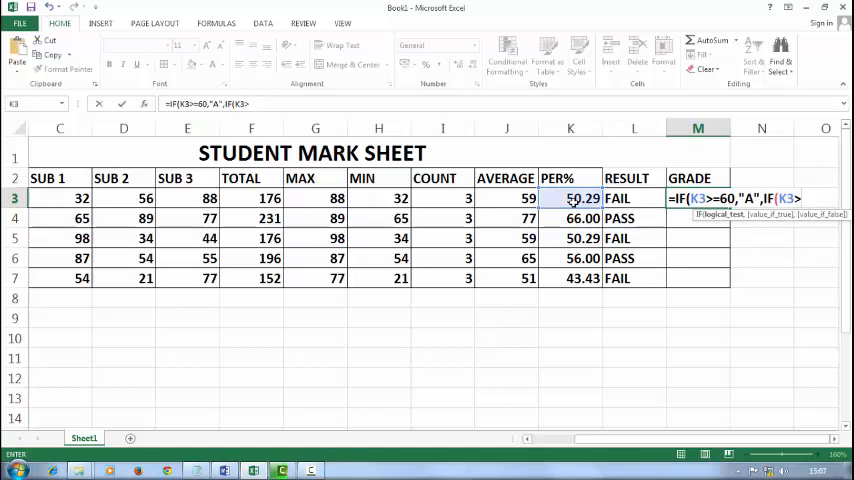
type(">=45,")
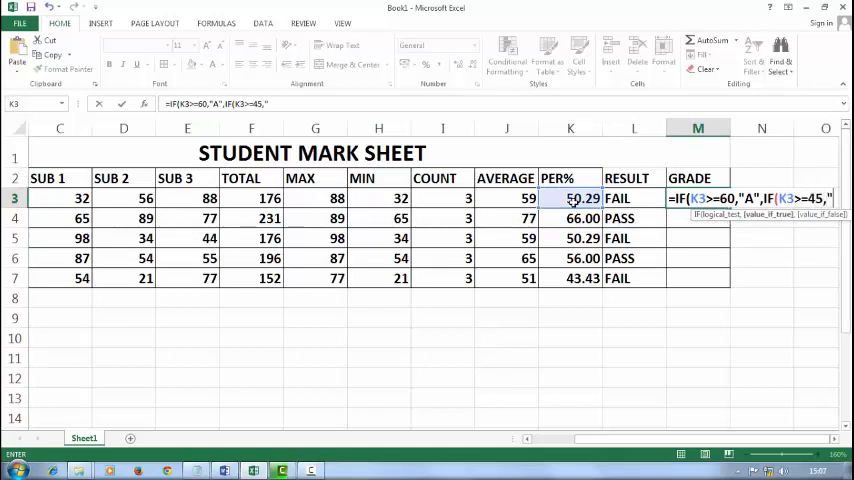
type("\"B\"")
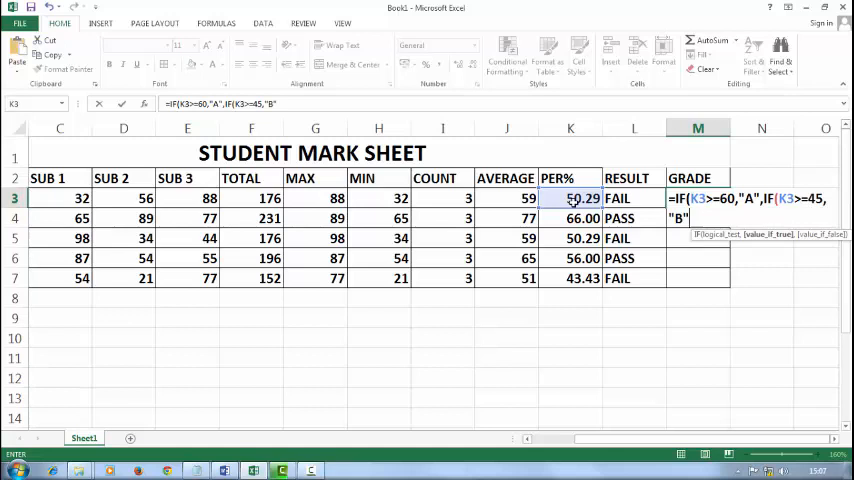
type("IF(K3>=")
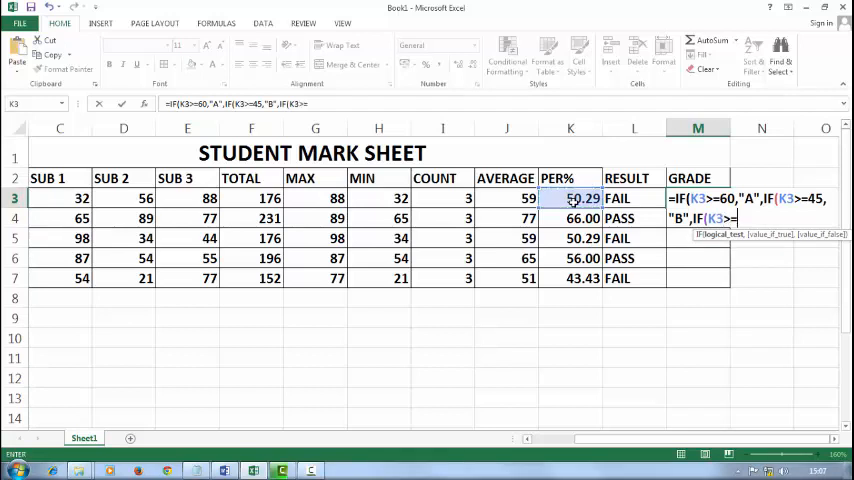
type("35,\"")
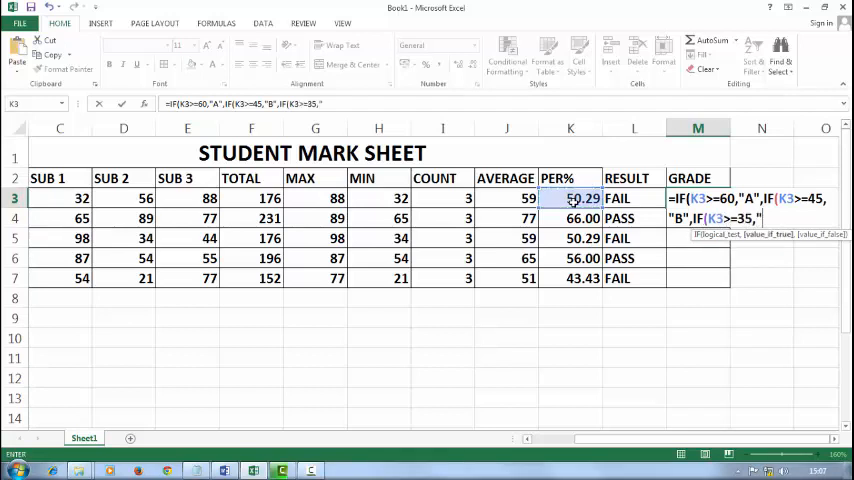
type("C\",")
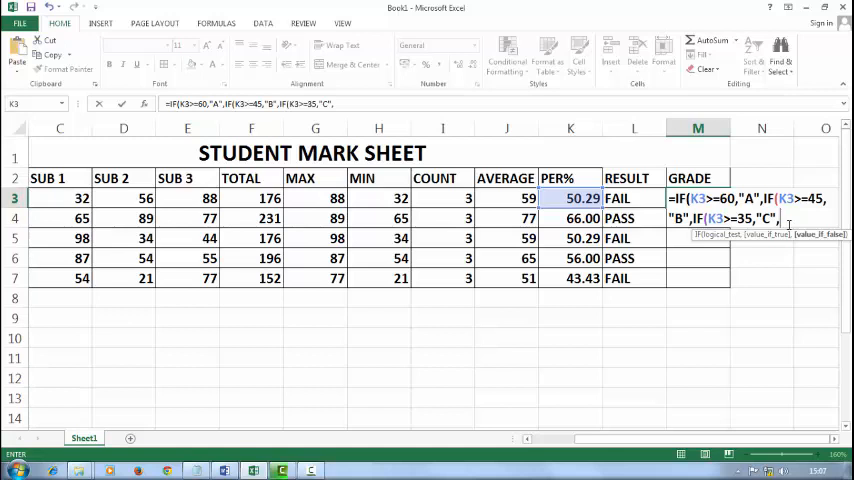
type("\"D\"")
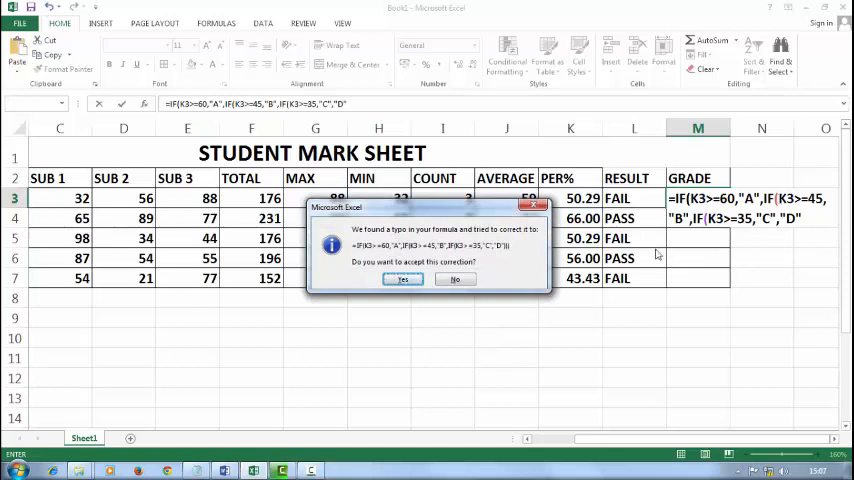
mouse_move(530, 258)
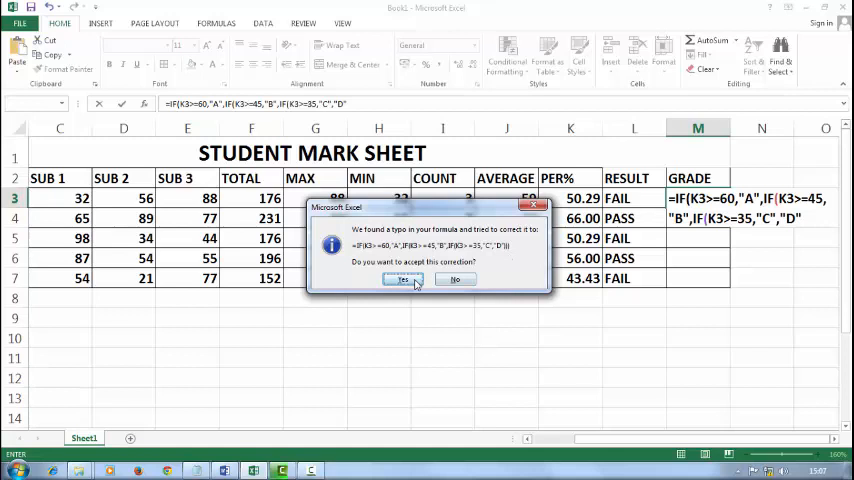
Accept the formula correction and fill GRADE down to M7, giving B, A, B, B, C.
left_click(404, 280)
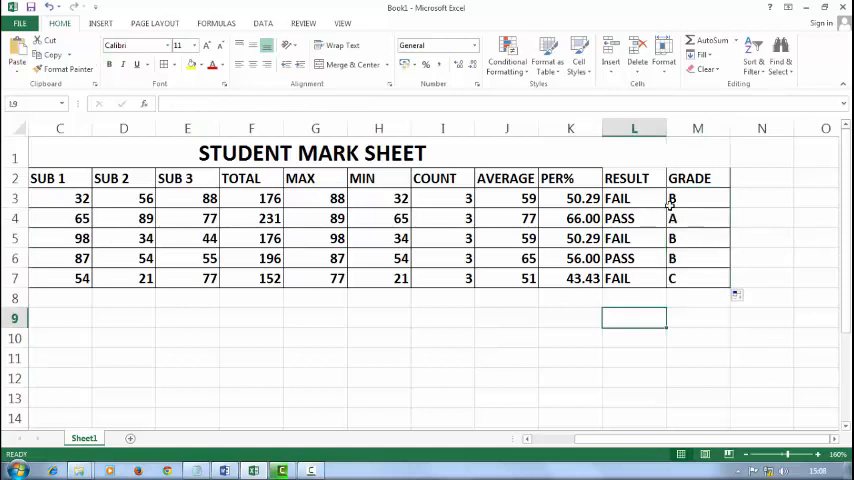
left_click(698, 196)
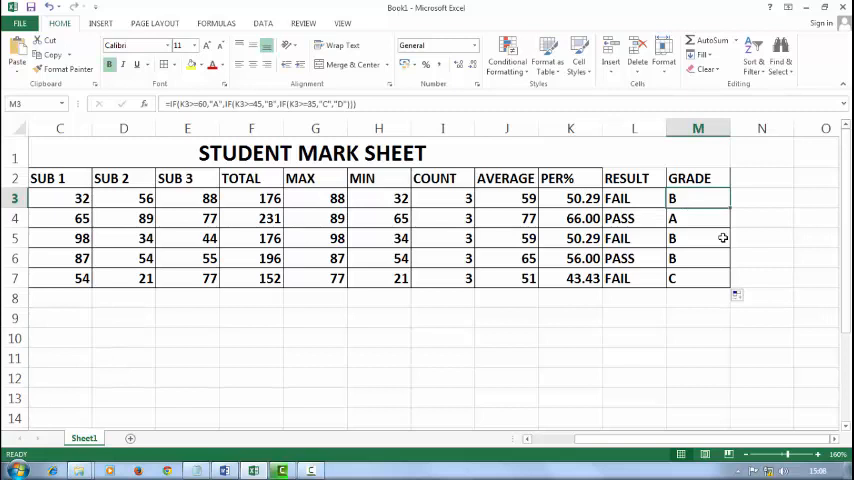
mouse_move(660, 198)
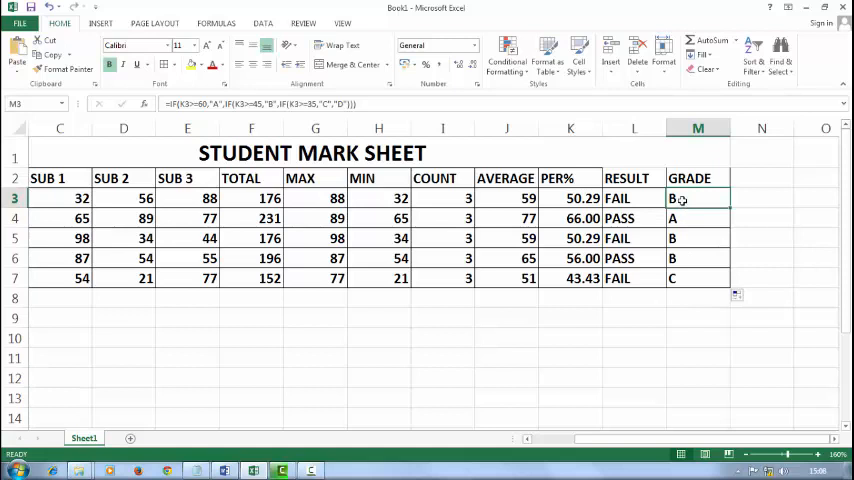
Wrap M3's formula in IF(L3="FAIL","N/A",…) so the failed student's grade reads N/A.
double_click(696, 196)
type("IF(L3=\"FAIL\",\"N/A\"")
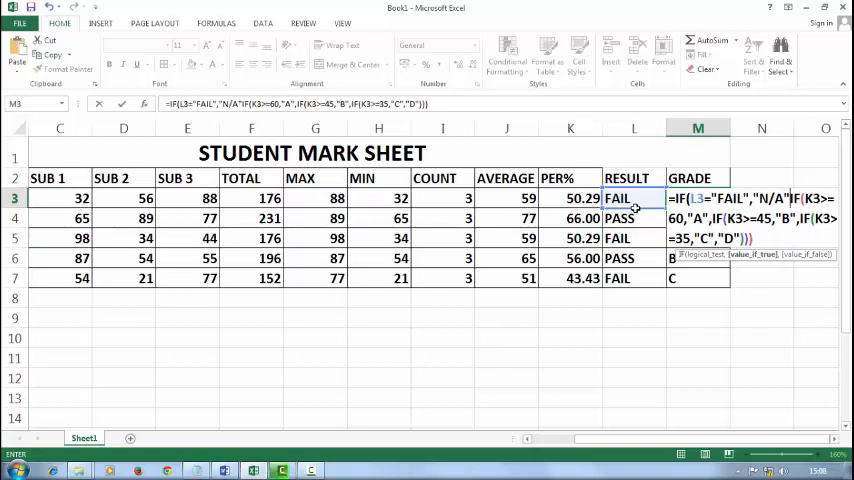
left_click(570, 198)
type(",")
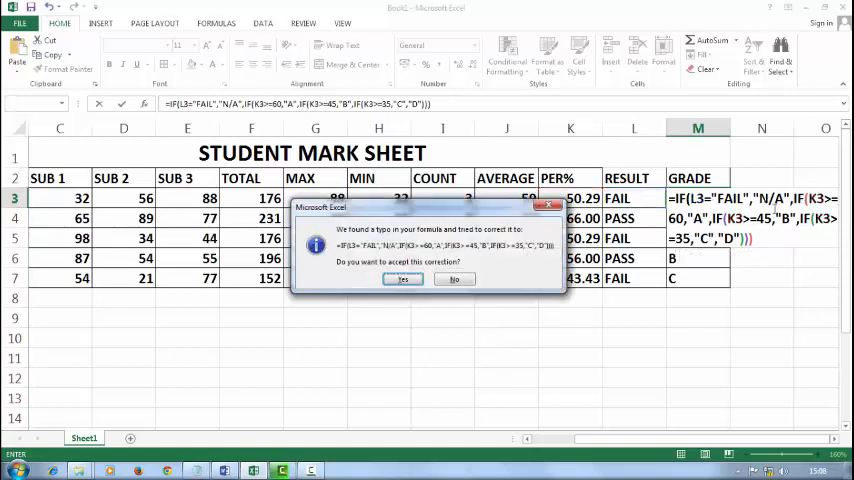
left_click(404, 280)
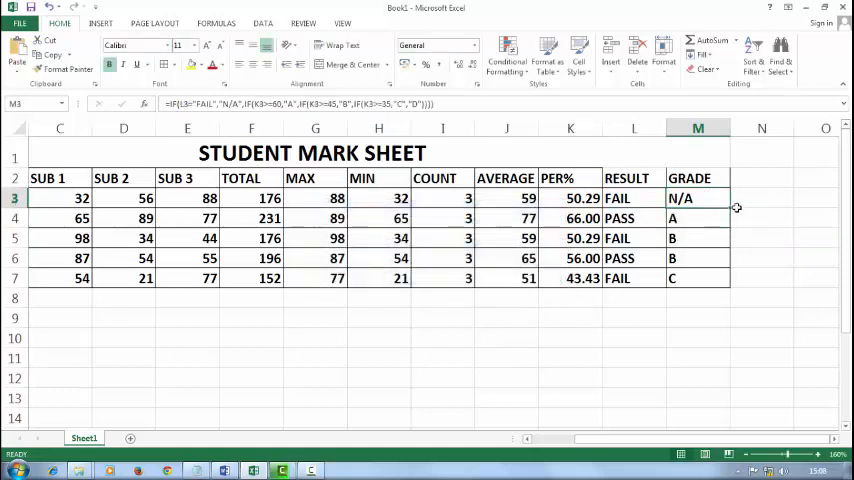